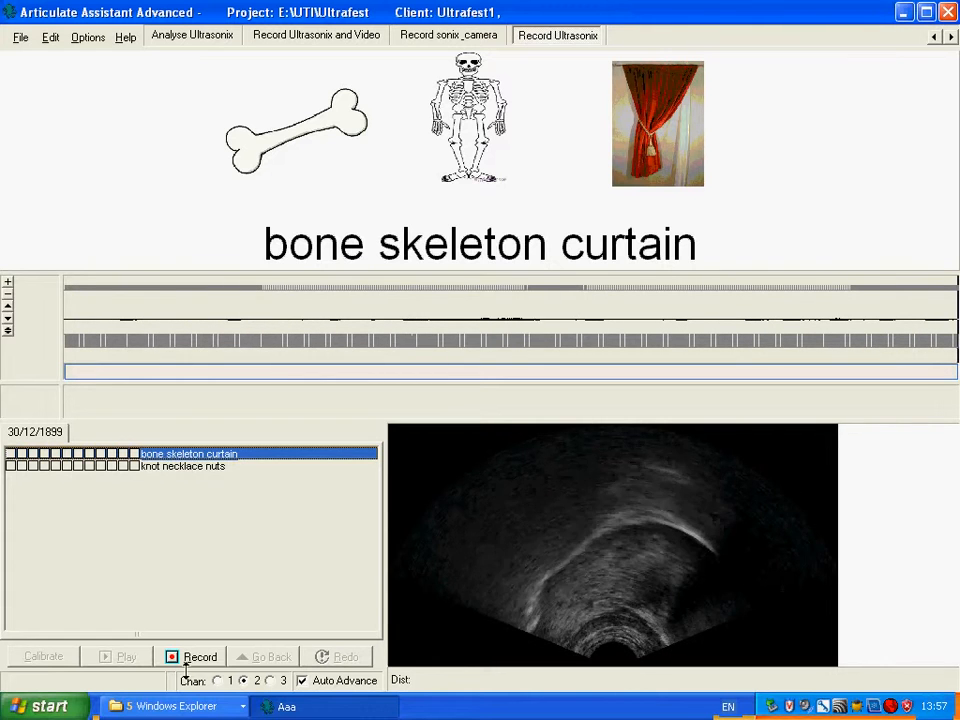
- Record and save an ultrasound take of the prompt 'bone skeleton curtain'
click(200, 657)
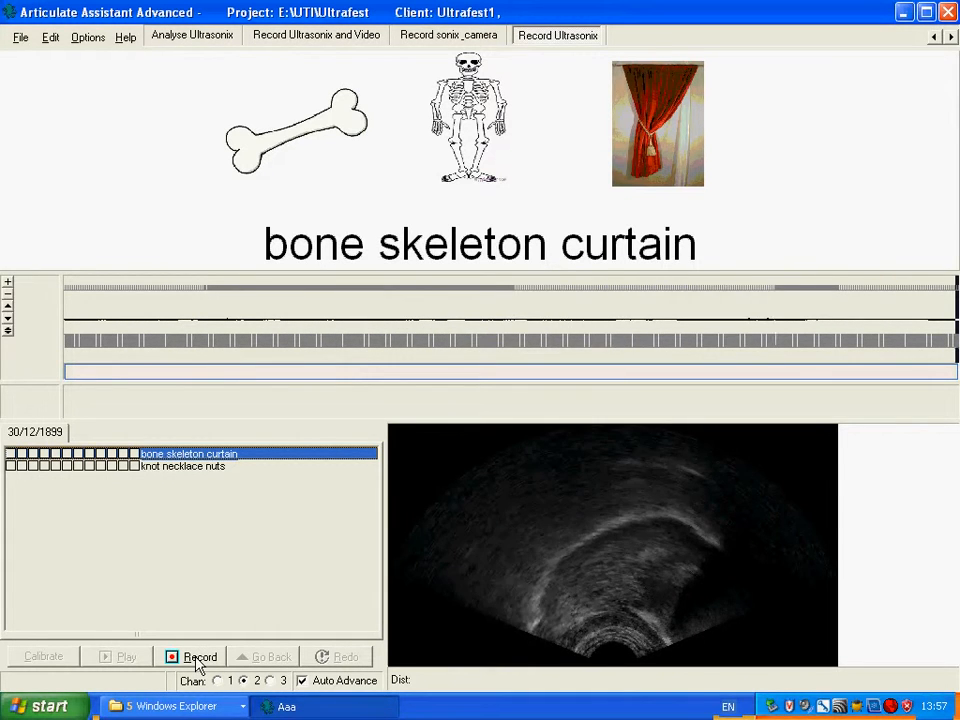
click(200, 657)
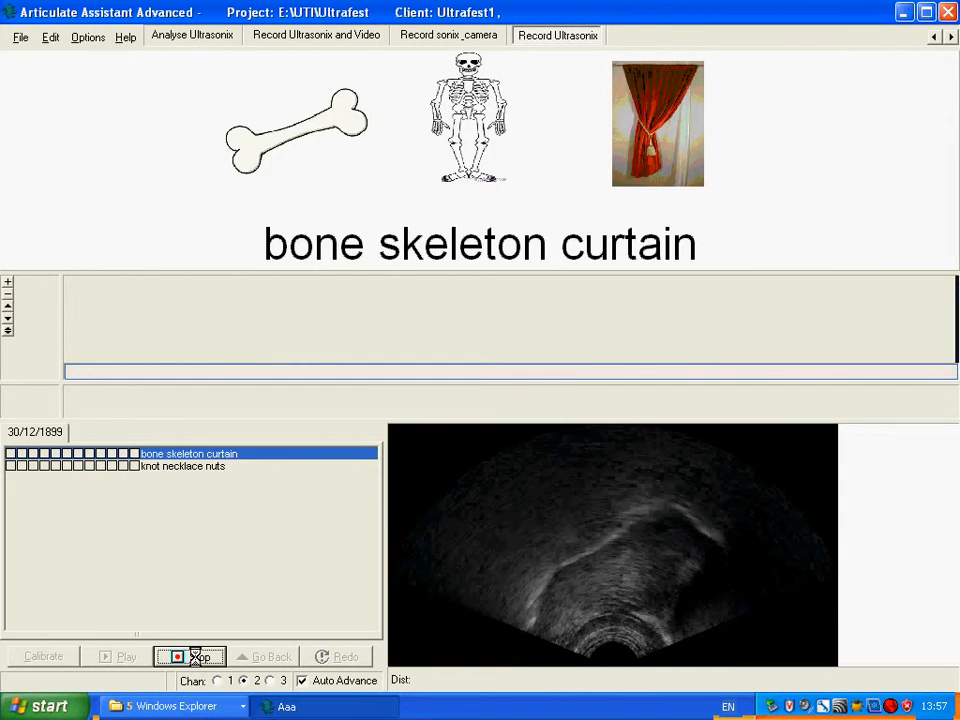
click(190, 657)
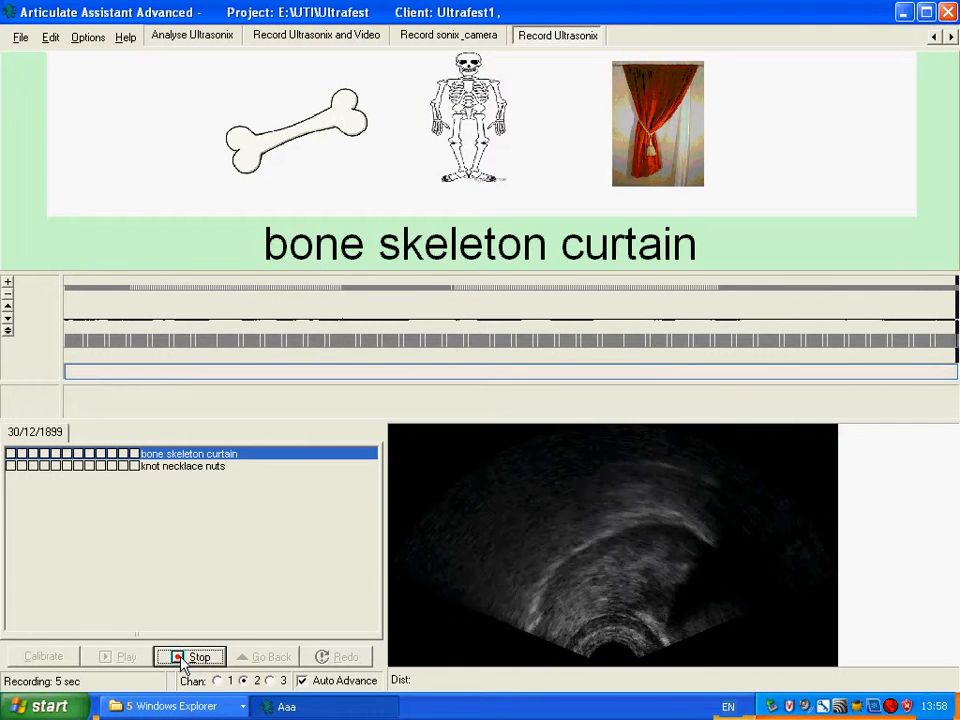
click(190, 657)
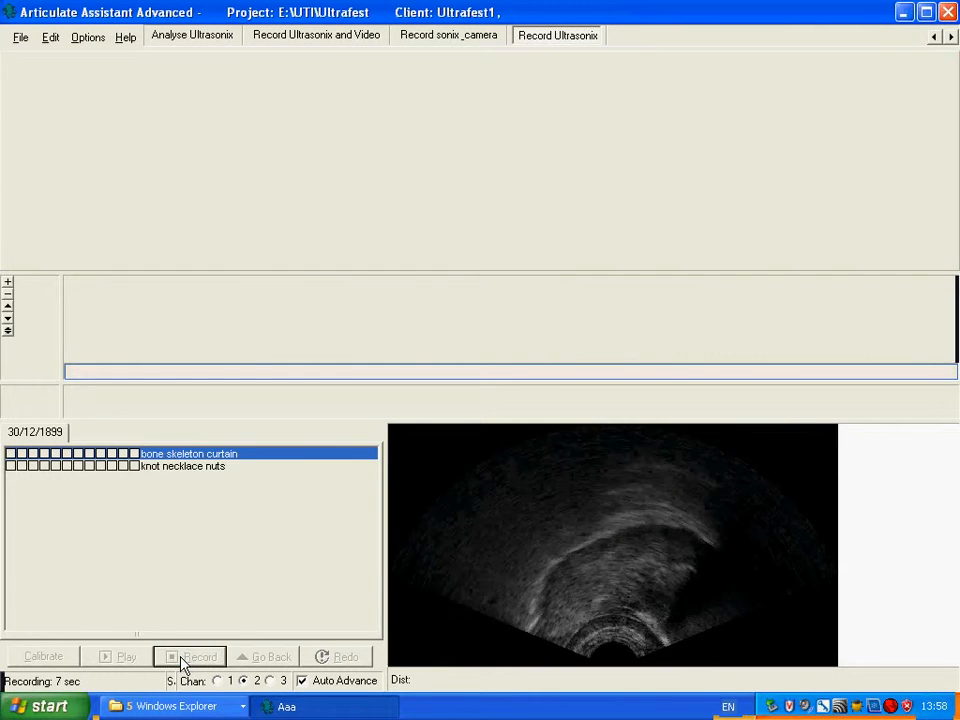
- Record and save an ultrasound take of the prompt 'knot necklace nuts'
click(199, 656)
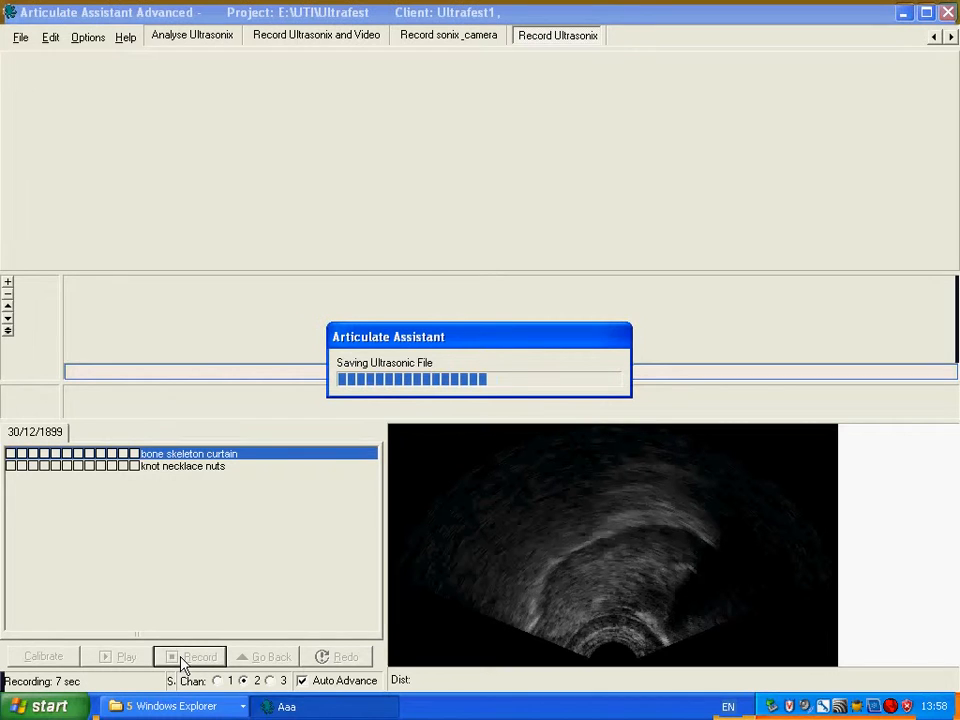
click(199, 656)
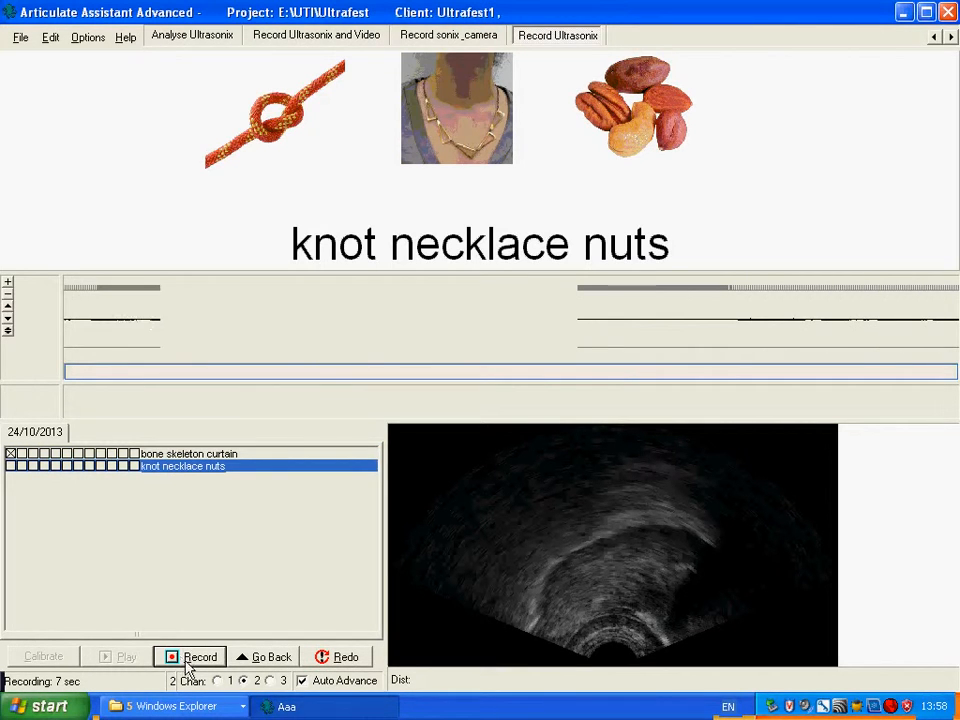
click(200, 657)
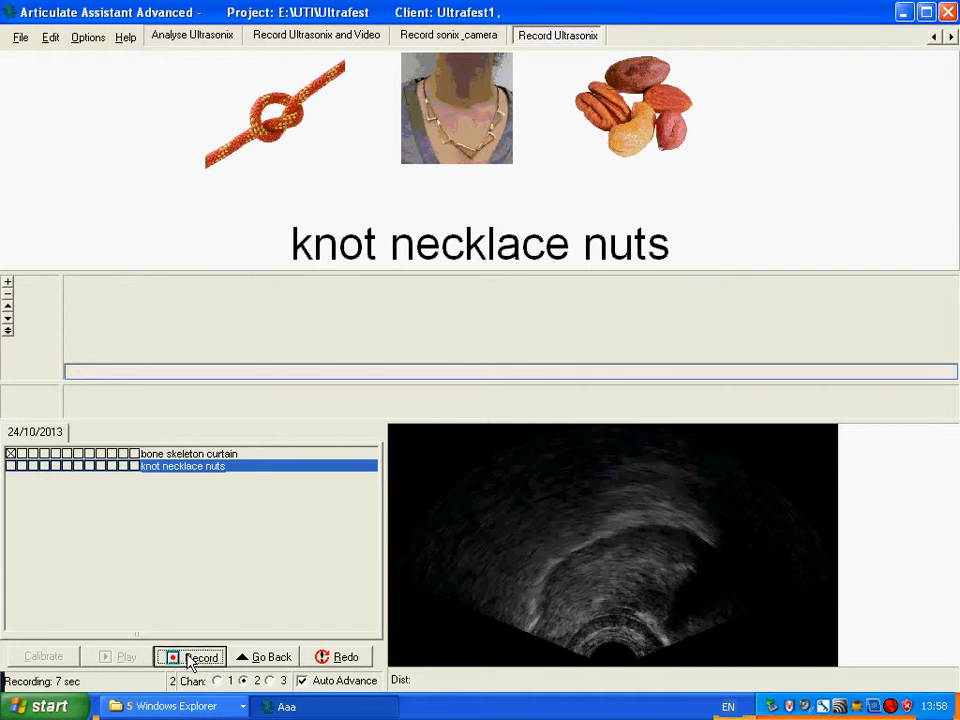
click(196, 657)
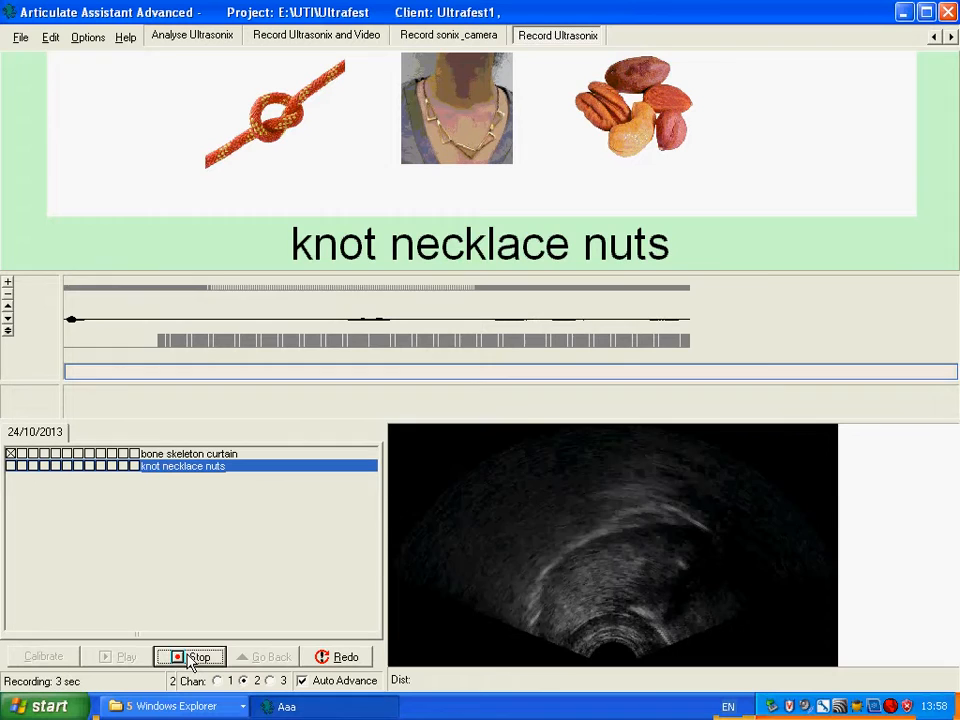
click(190, 657)
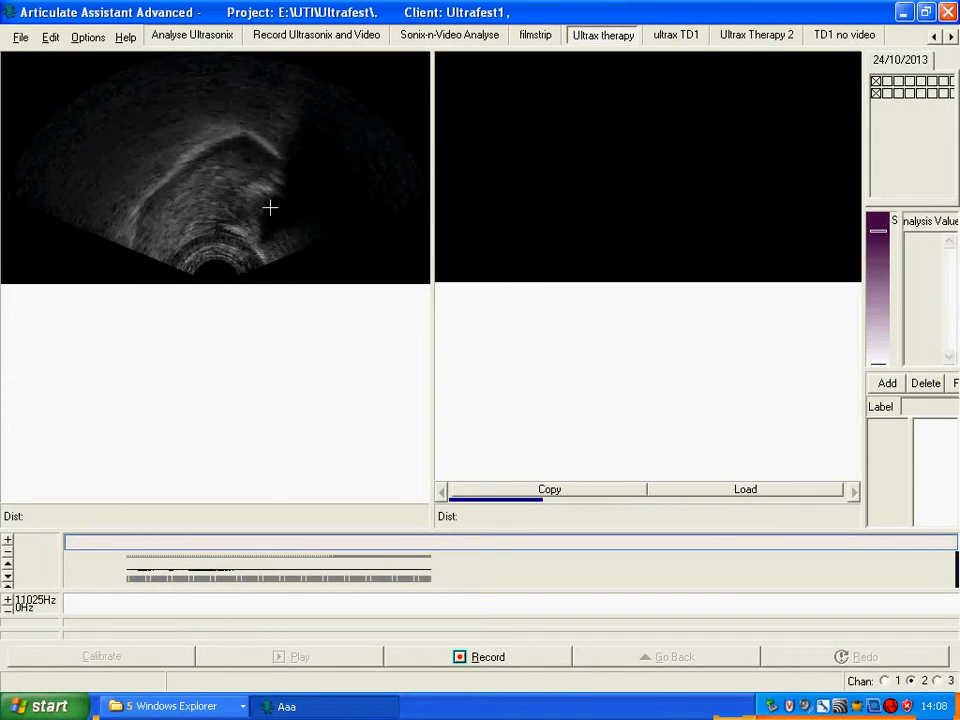
- Switch to the Ultrax therapy tab with side-by-side ultrasound panes
click(488, 657)
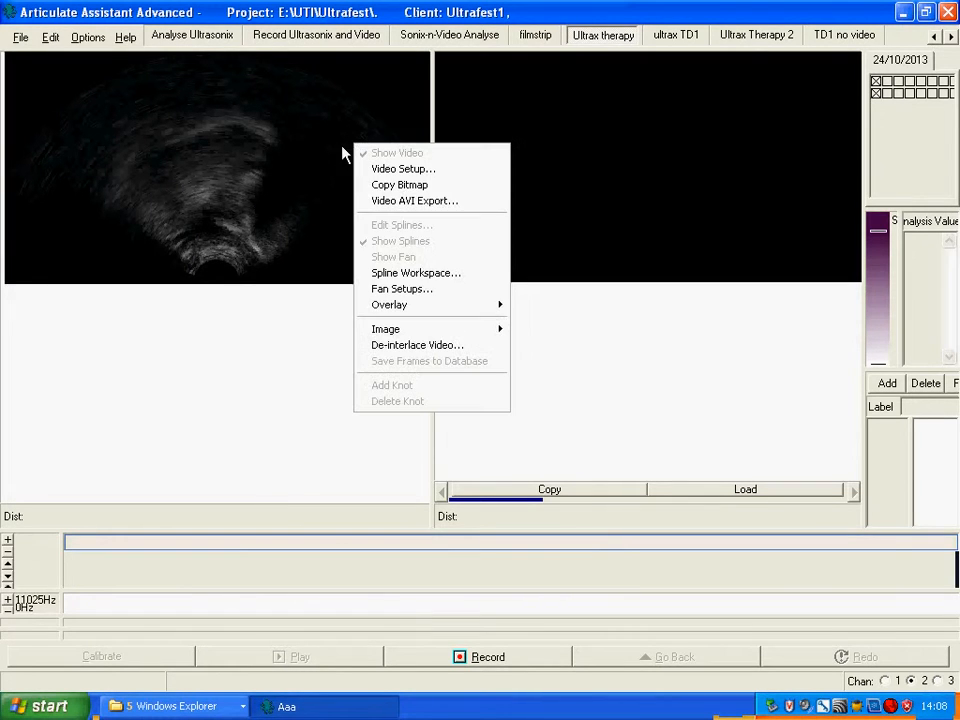
mouse_move(389, 304)
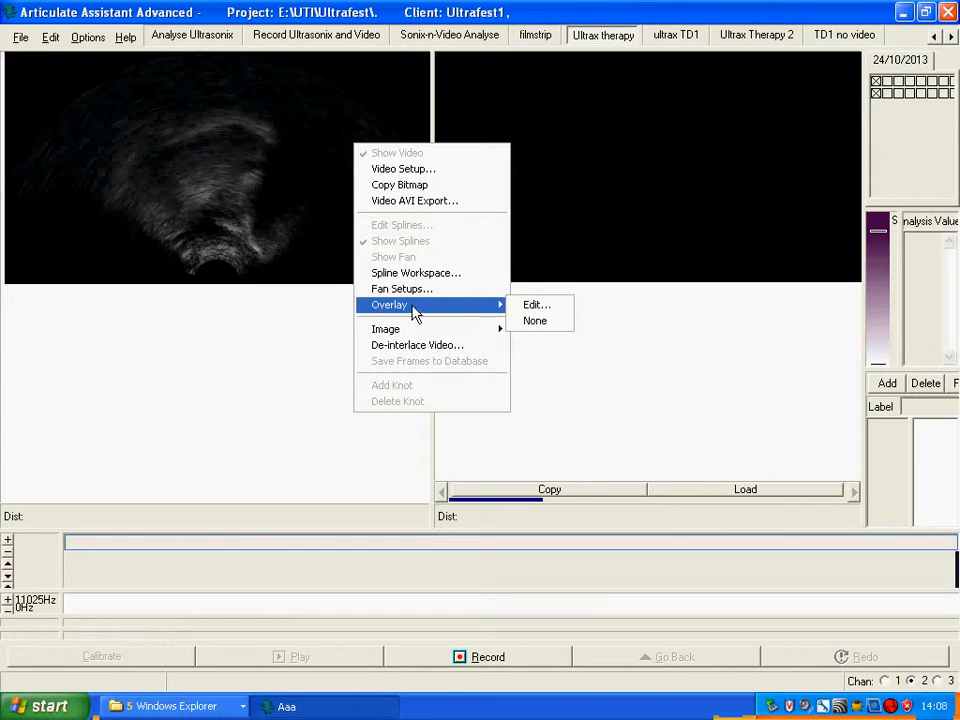
mouse_move(537, 305)
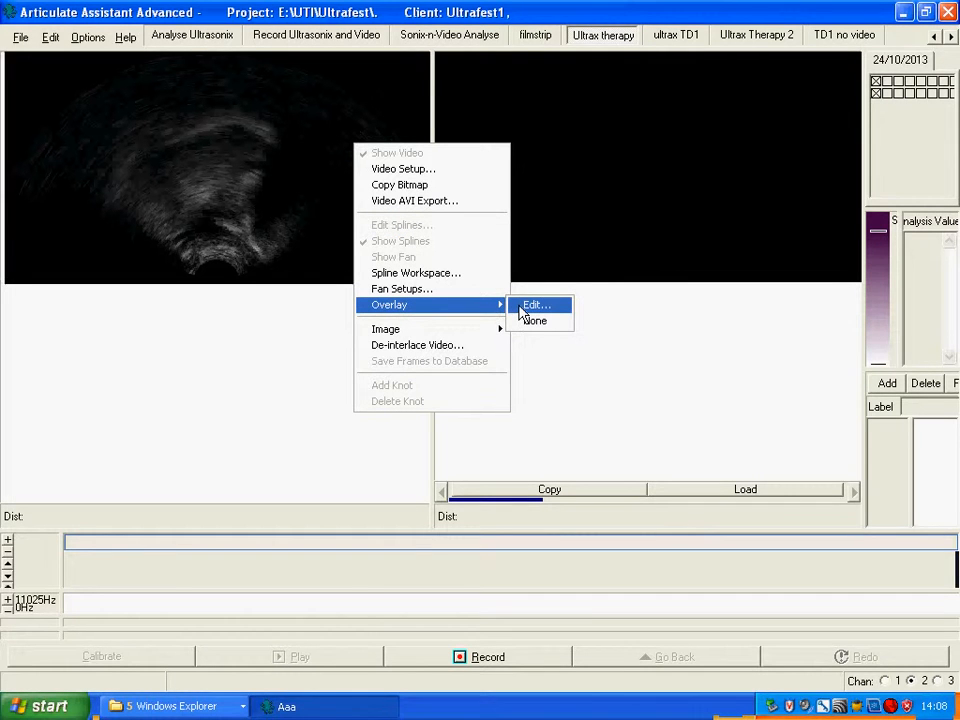
- Add a new overlay trace in the Template Overlay editor, keeping its colour green
click(536, 305)
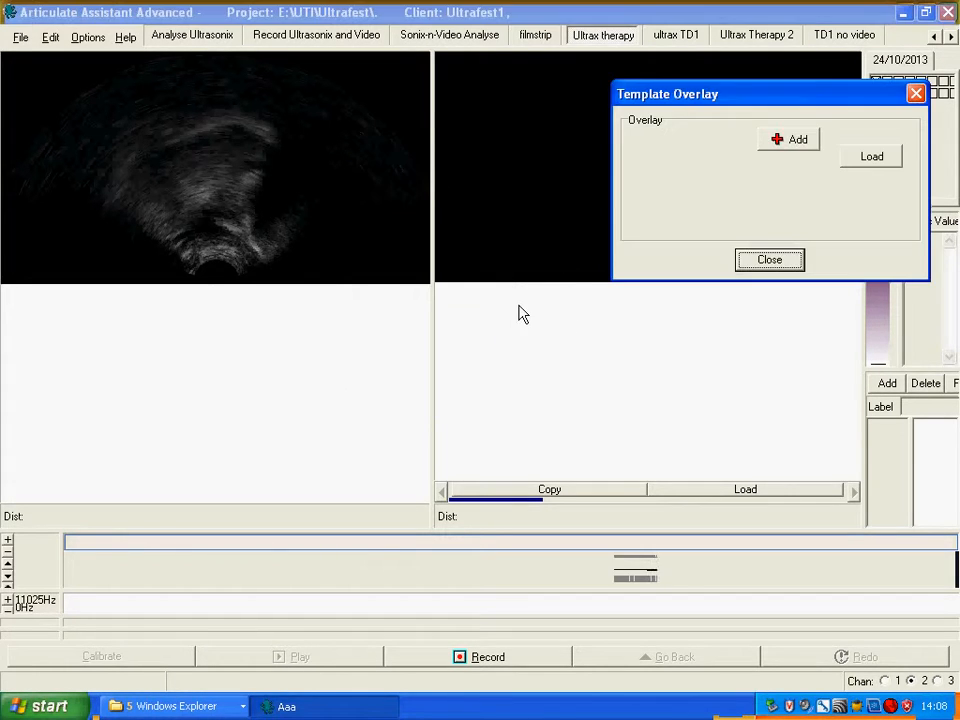
click(789, 139)
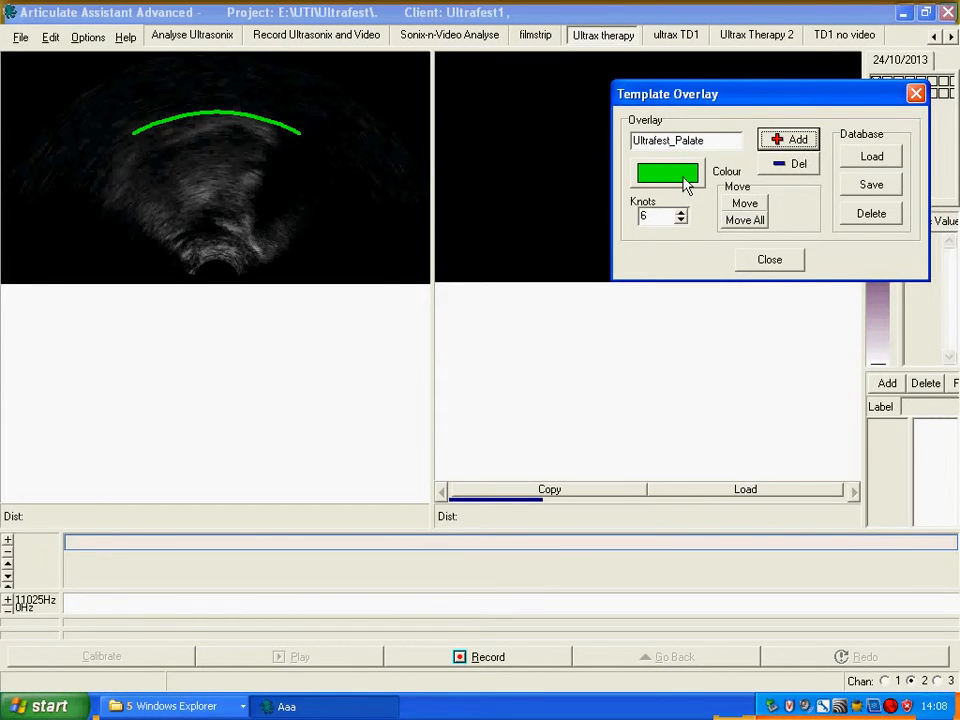
click(667, 172)
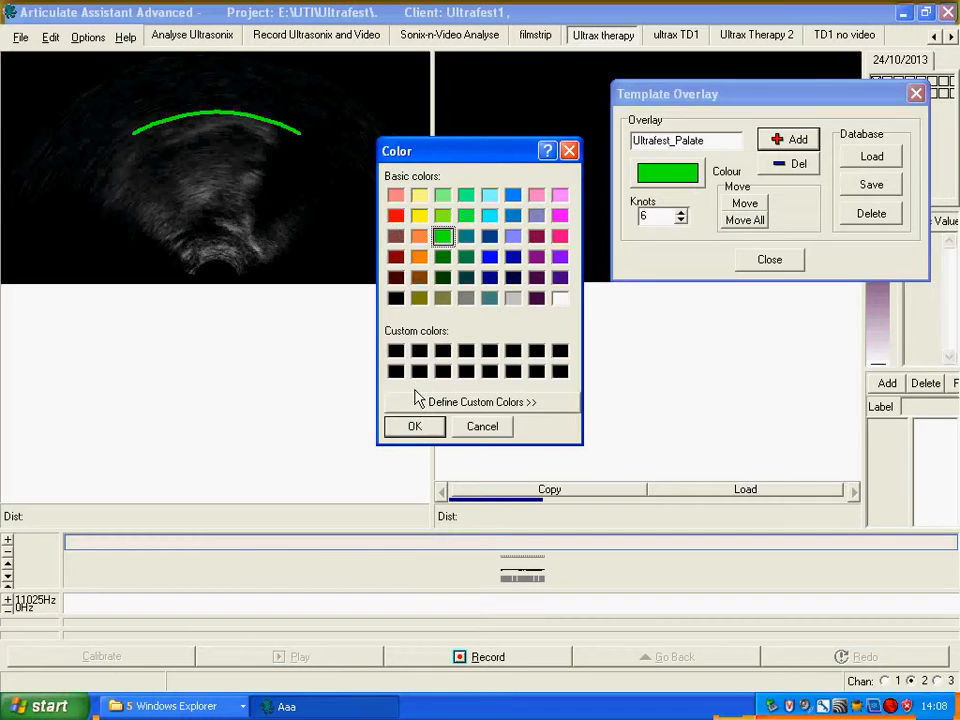
click(414, 426)
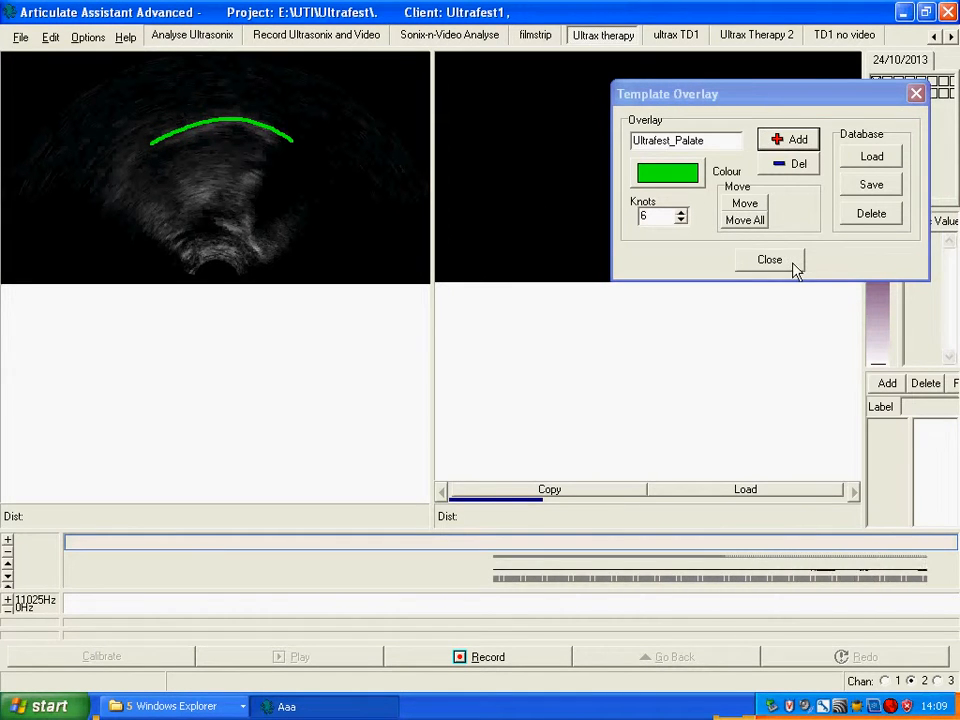
- Close the Template Overlay dialog, leaving the green palate trace over the live image
click(769, 259)
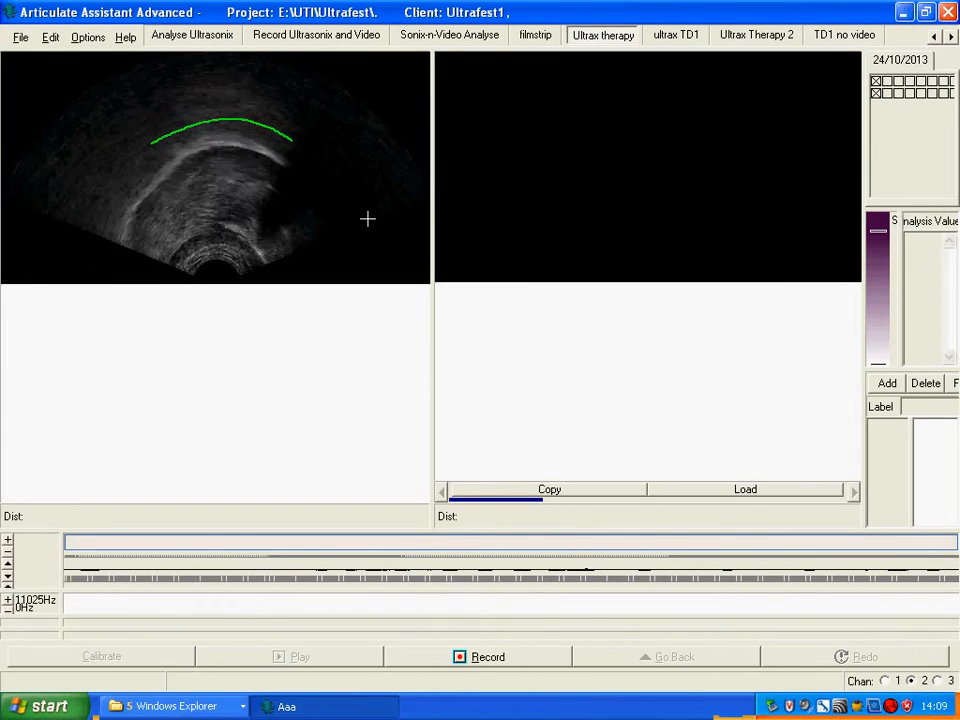
mouse_move(417, 448)
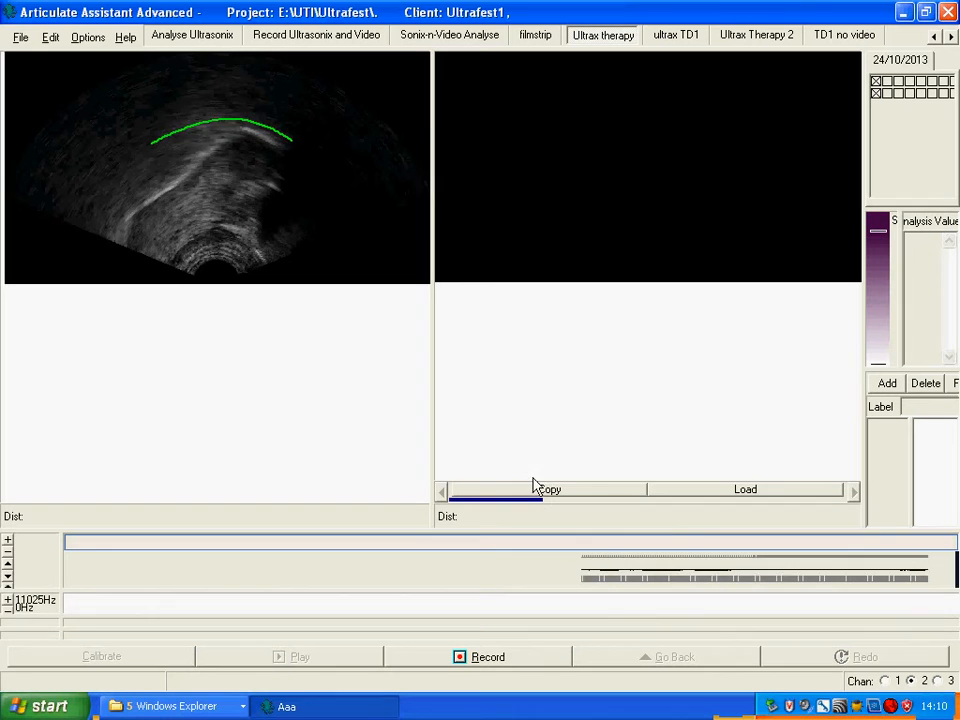
- Copy the tongue image to the second pane and save it as a Client's Reference, keyword 'sh'
click(548, 489)
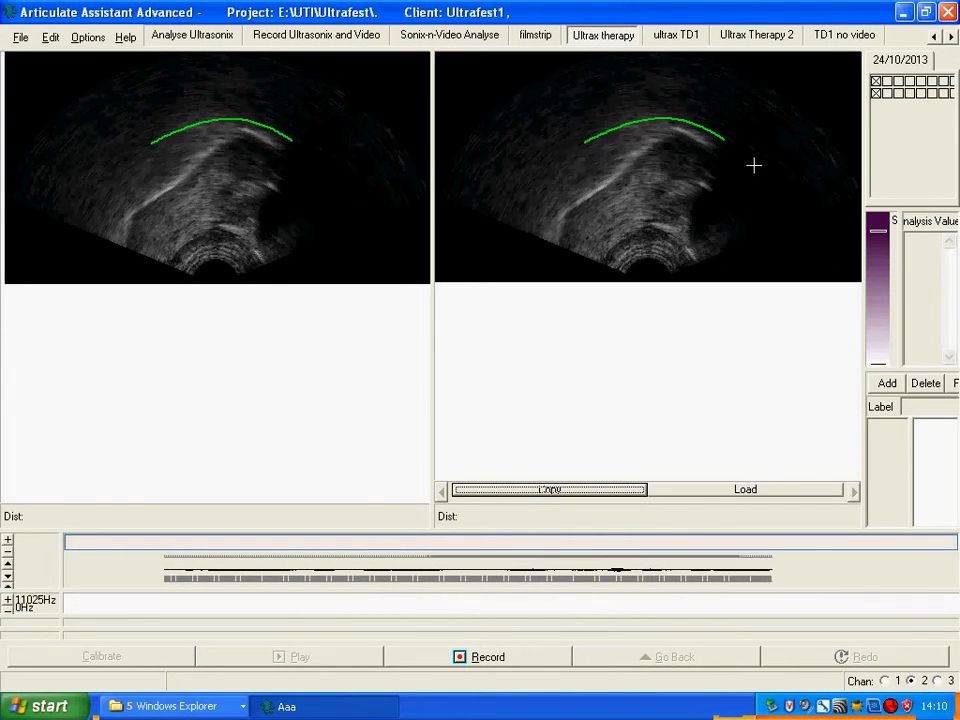
right_click(753, 166)
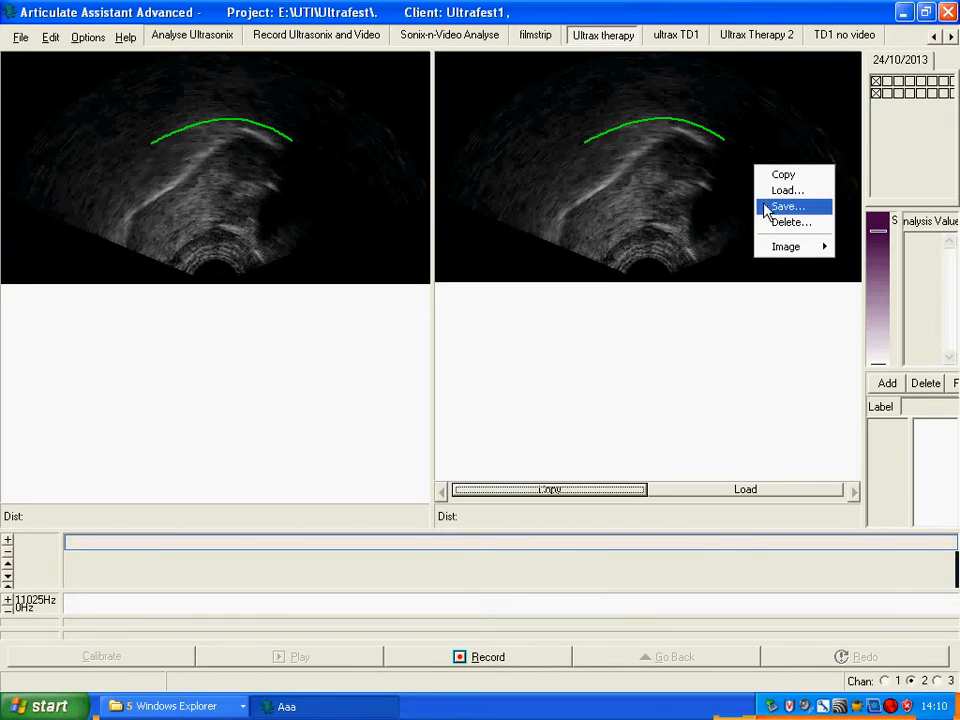
click(786, 206)
text(s)
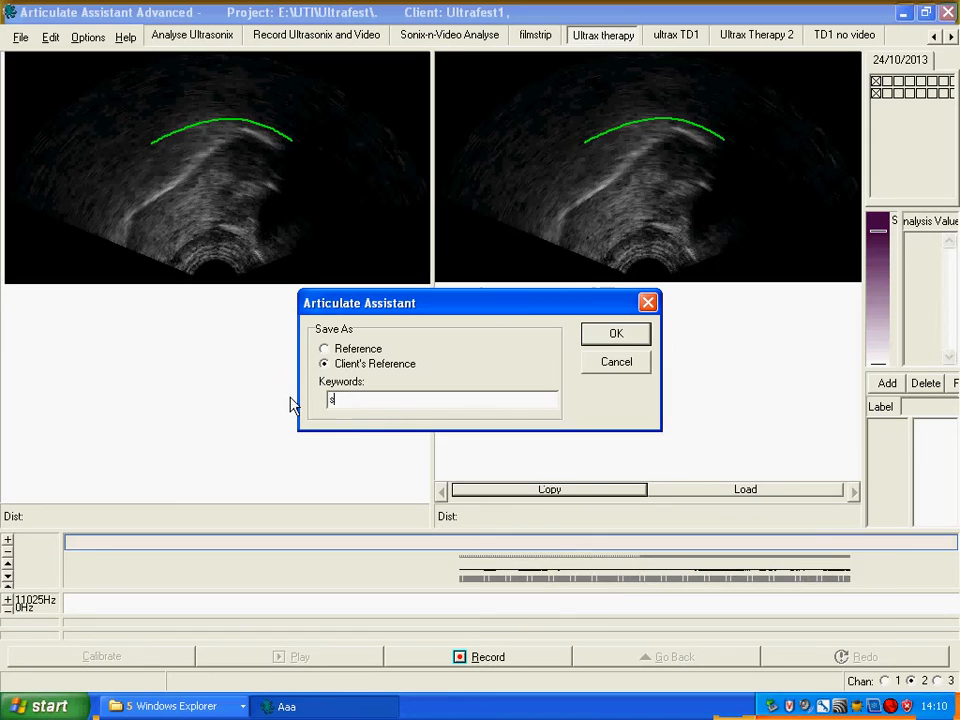
text(h)
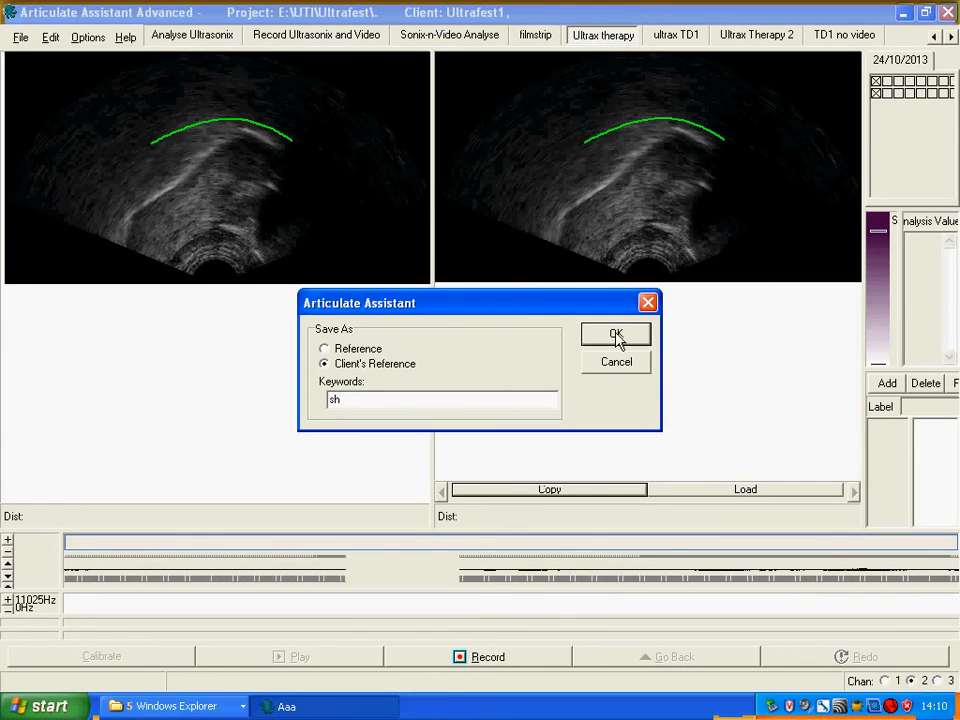
click(616, 334)
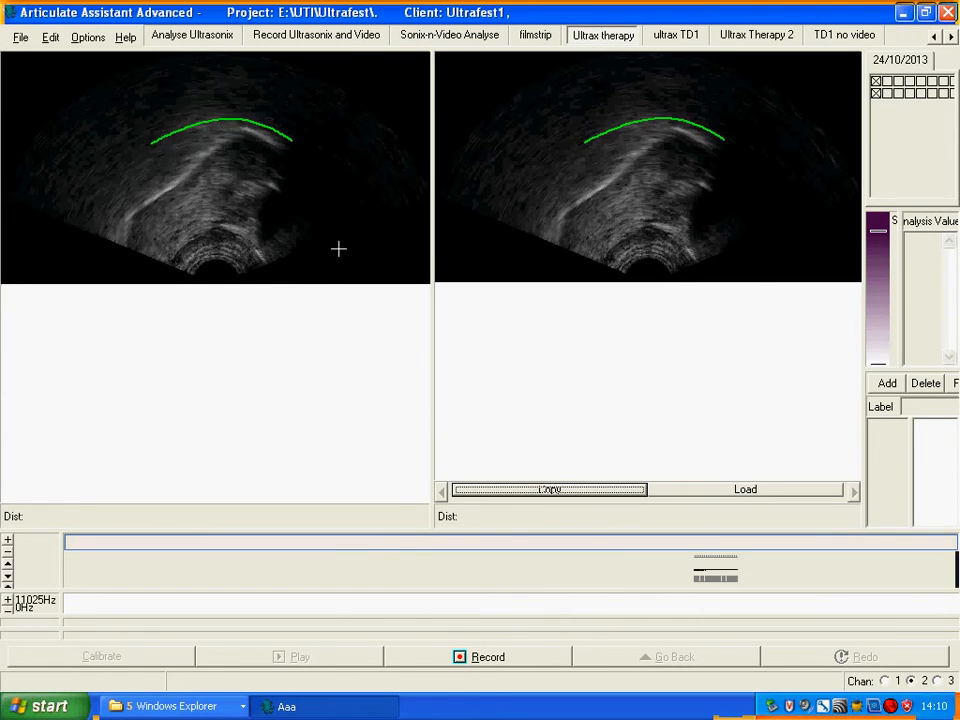